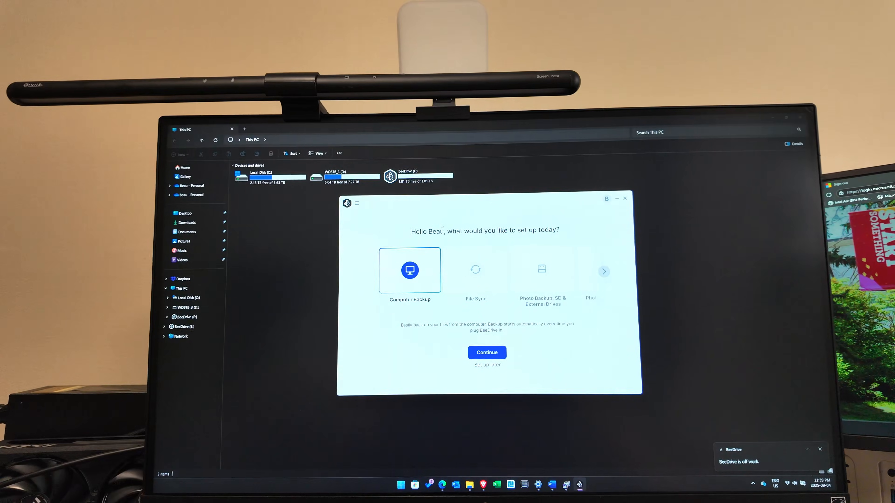
- Review Computer Backup and File Sync, choose Photo Backup: SD & External Drives and reveal the iCloud option
{"action": "left_click", "coordinate": [473, 276]}
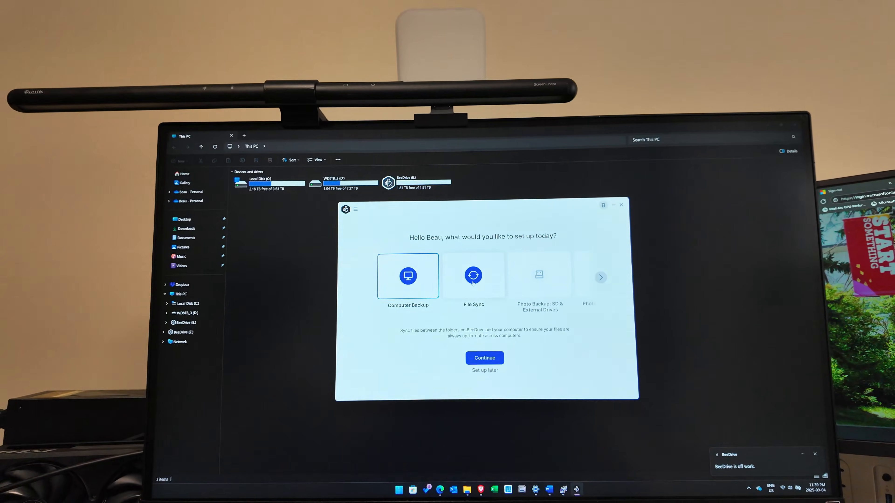
{"action": "left_click", "coordinate": [408, 275]}
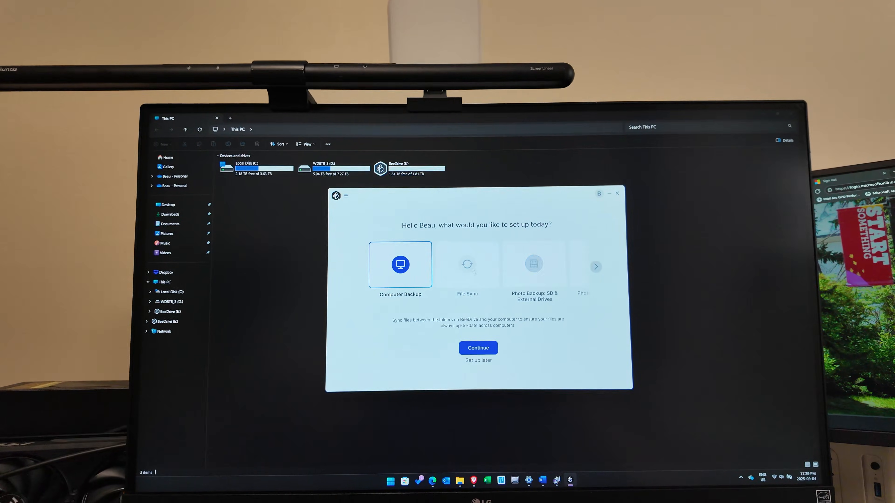
{"action": "left_click", "coordinate": [534, 264]}
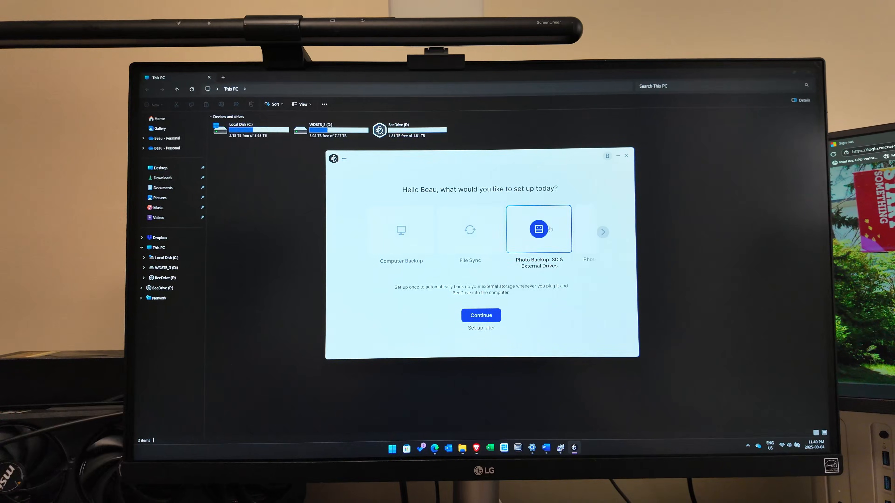
{"action": "left_click", "coordinate": [602, 232]}
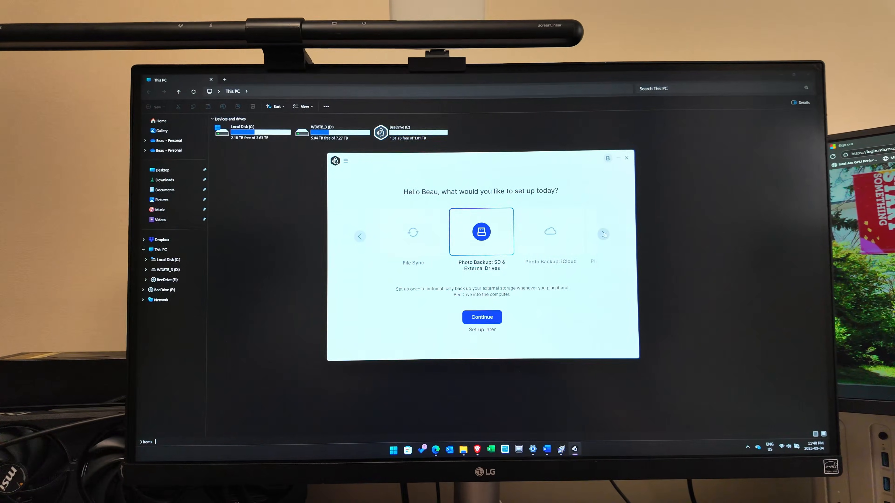
{"action": "left_click", "coordinate": [482, 317]}
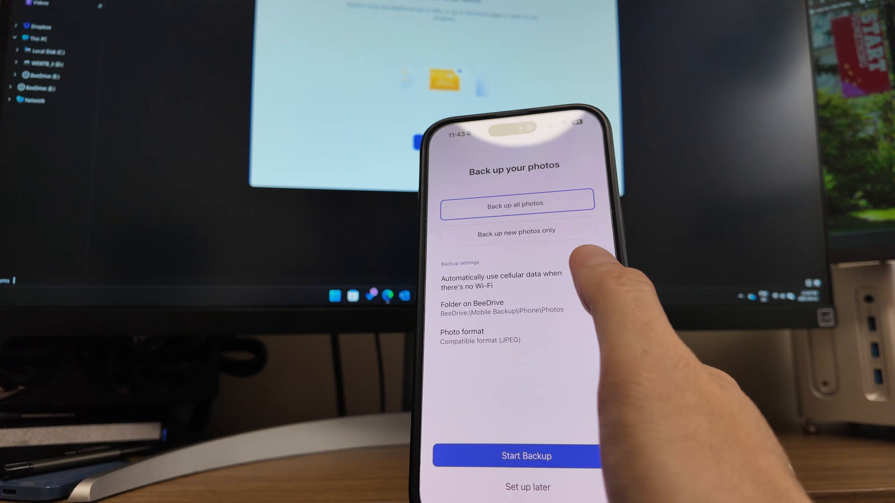
- Allow photo backup over cellular data and set photo format to Compatible (JPEG)
{"action": "left_click", "coordinate": [595, 278]}
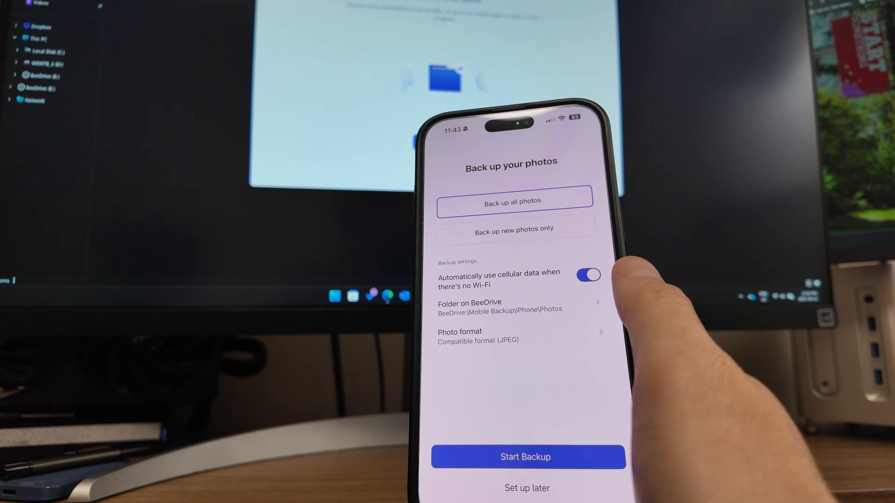
{"action": "left_click", "coordinate": [511, 335]}
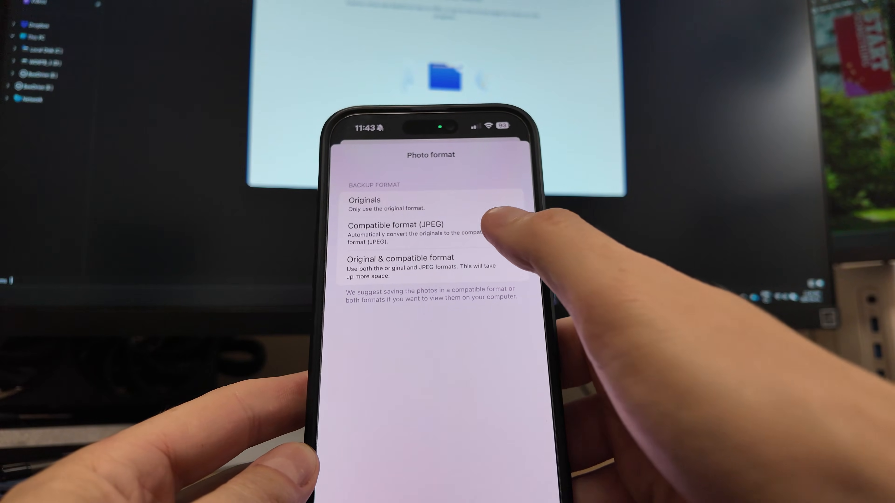
{"action": "left_click", "coordinate": [402, 229]}
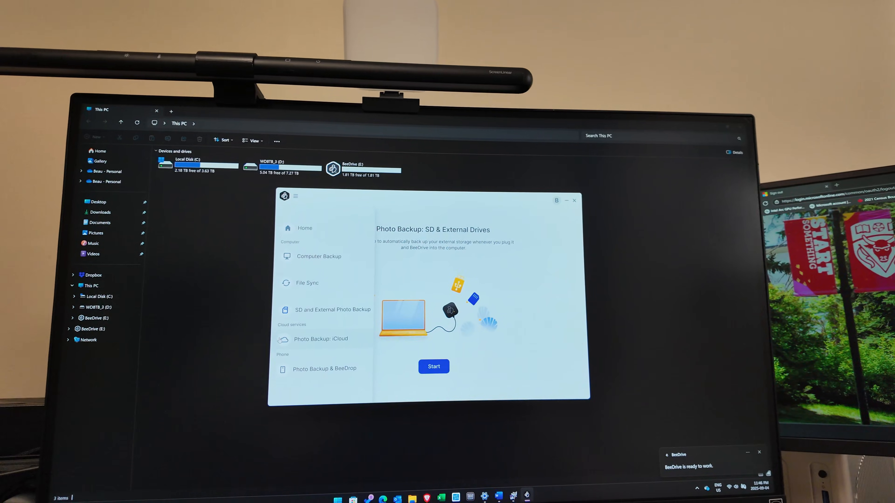
- Show the Photo Backup: iCloud page asking for Apple Account sign-in
{"action": "left_click", "coordinate": [321, 338]}
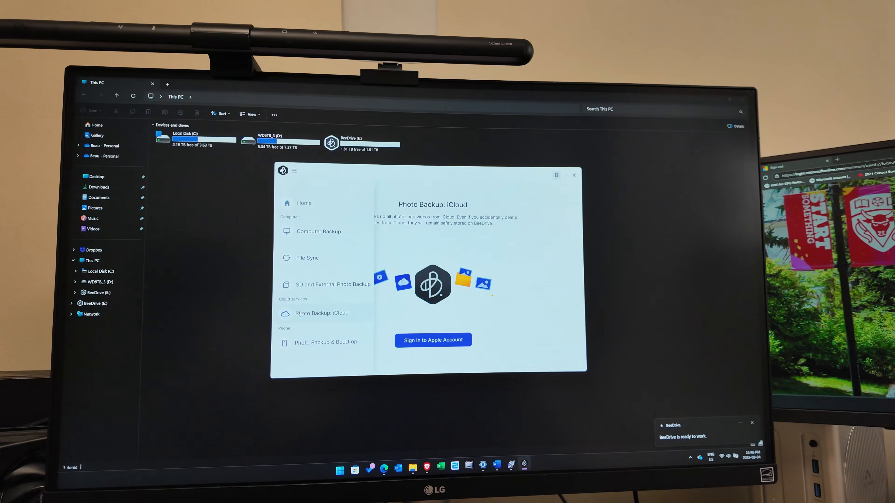
{"action": "left_click", "coordinate": [290, 168]}
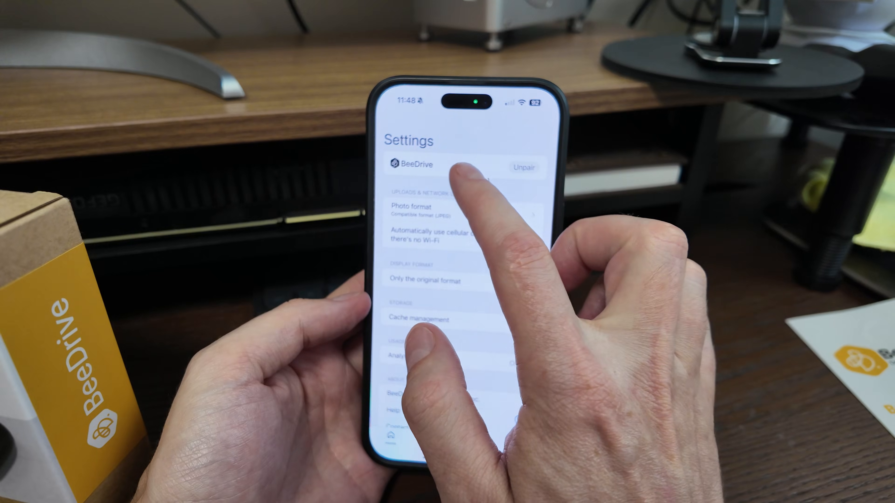
- Return from Settings to the phone app's home overview showing 1862.92 GB free and Healthy status
{"action": "left_click", "coordinate": [513, 235]}
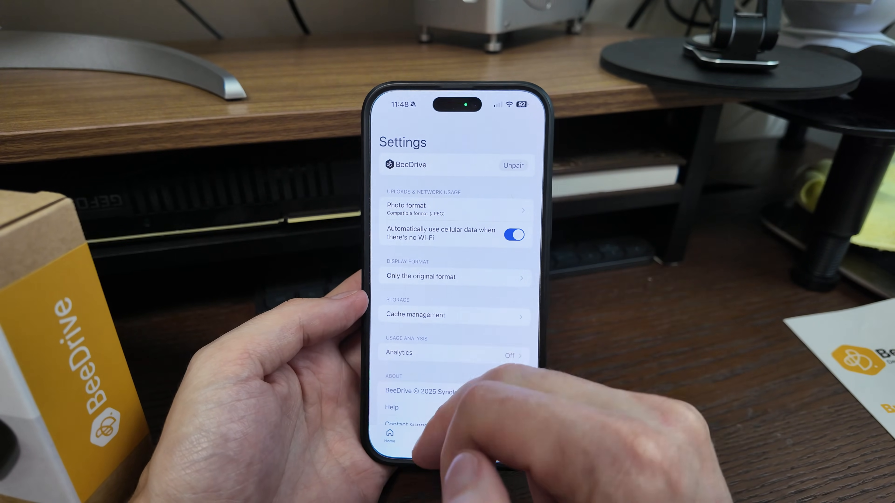
{"action": "left_click", "coordinate": [391, 442]}
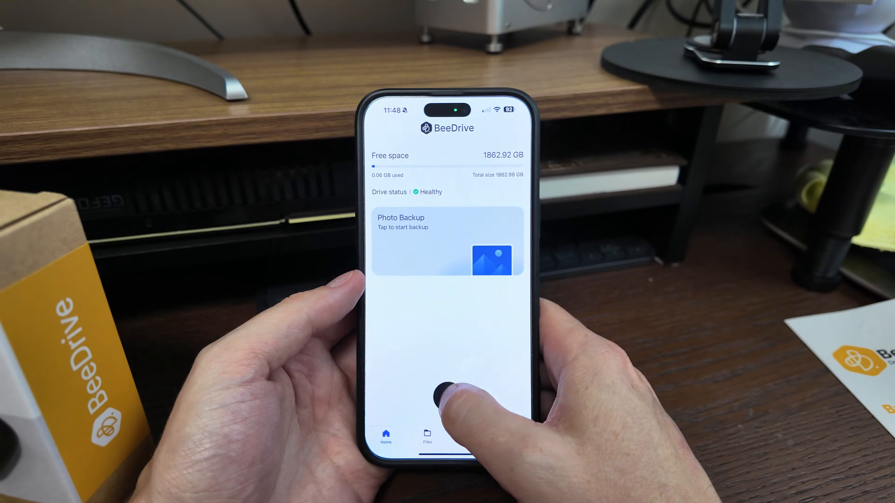
- Photograph the BeeDrive box with the camera and send it via BeeDrop
{"action": "left_click", "coordinate": [448, 399]}
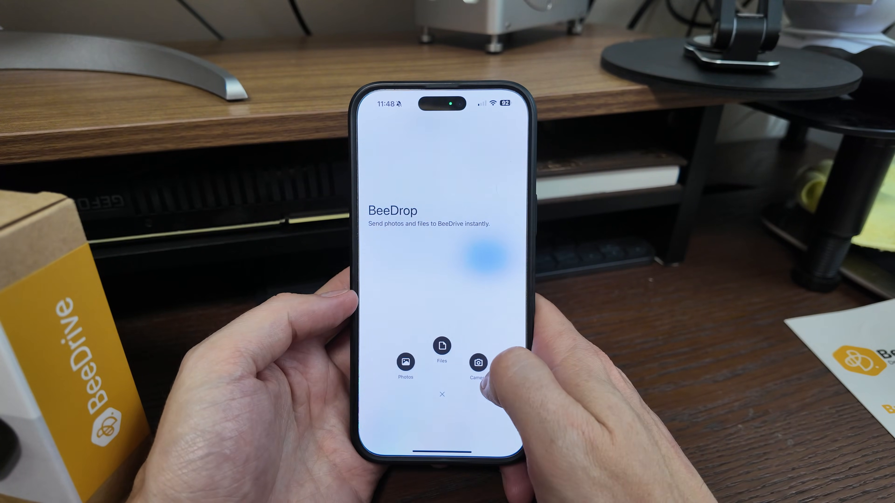
{"action": "left_click", "coordinate": [478, 362]}
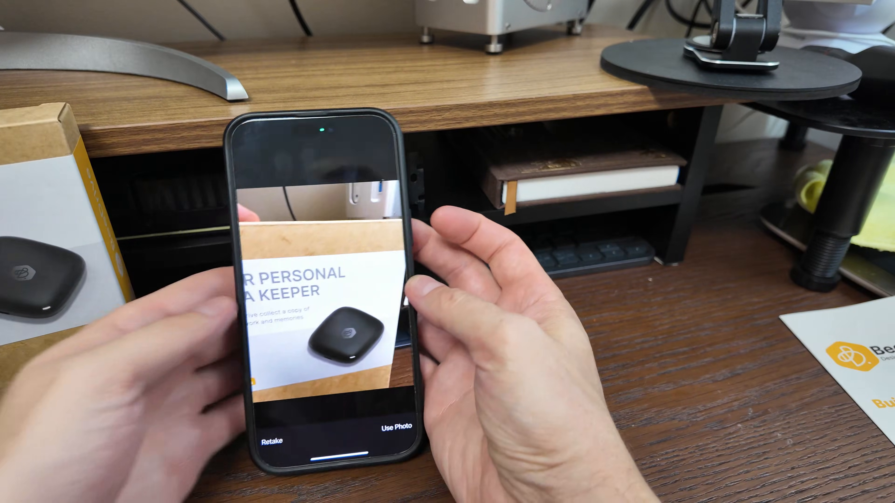
{"action": "left_click", "coordinate": [392, 426]}
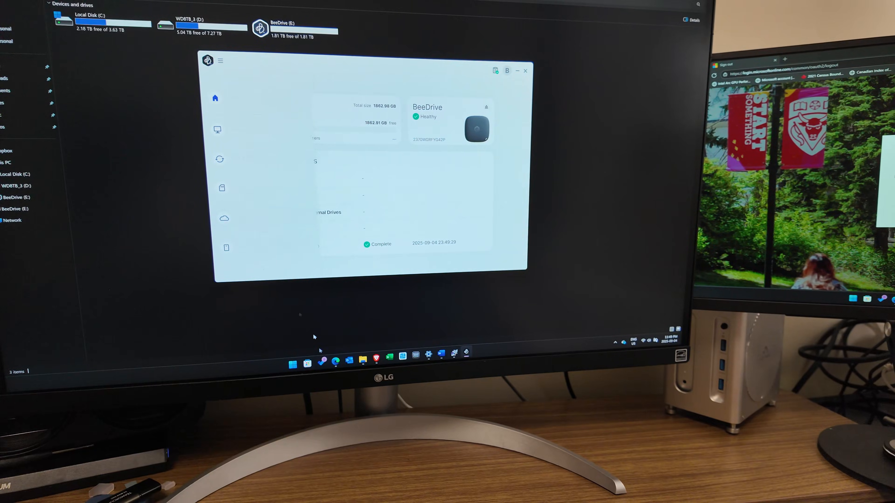
- Check the desktop Home page showing the drive Healthy and backup Complete
{"action": "left_click", "coordinate": [524, 70]}
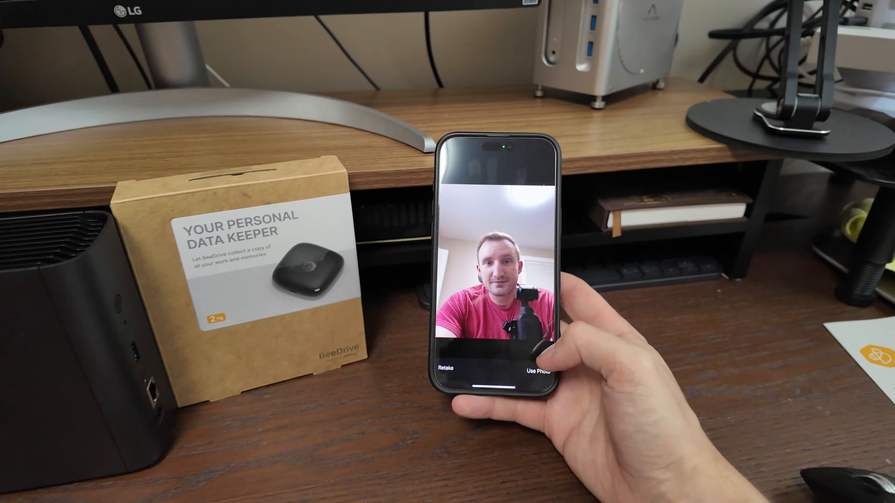
- Send the captured selfie to the drive's BeeDrop folder
{"action": "left_click", "coordinate": [536, 369]}
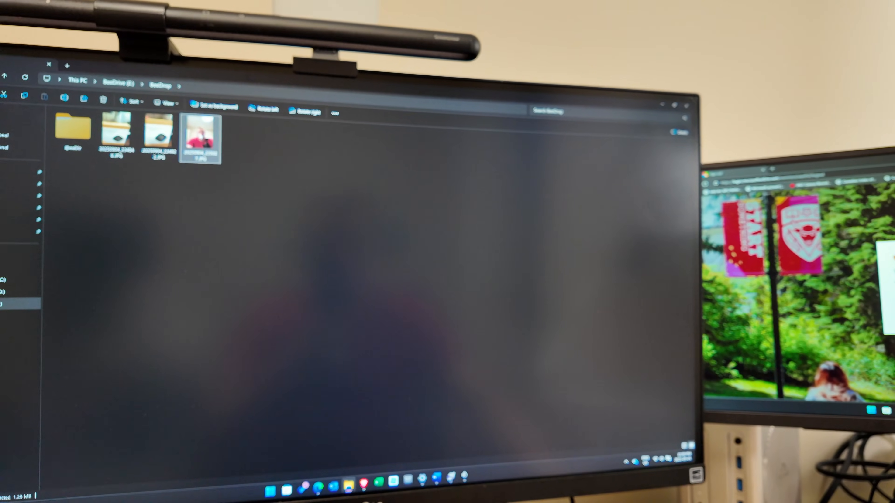
- View the received selfie photo and mp4 video from the BeeDrop folder on BeeDrive (E:)
{"action": "double_click", "coordinate": [201, 138]}
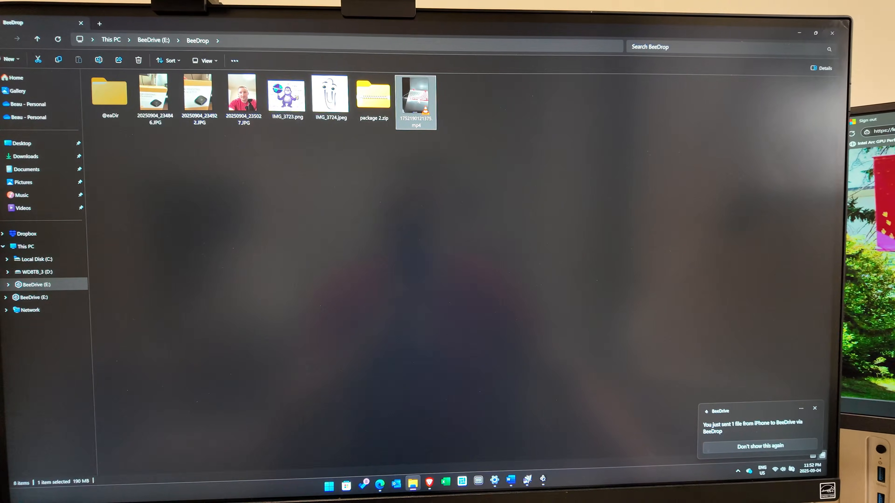
{"action": "double_click", "coordinate": [415, 94]}
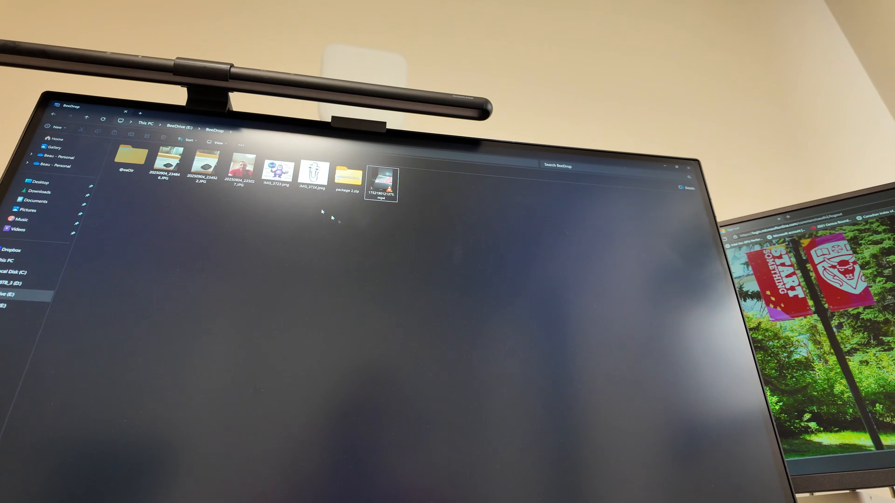
- Delete the first box photo in Photos, disabling future delete-confirmation warnings
{"action": "double_click", "coordinate": [163, 162]}
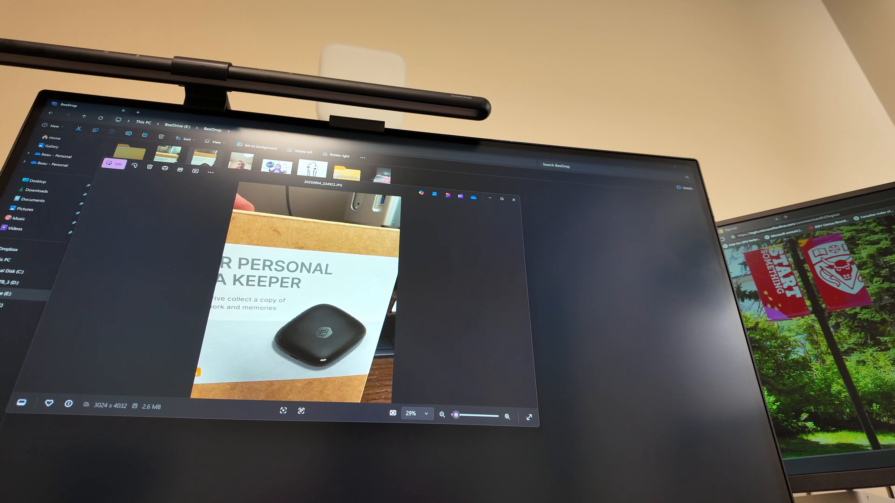
{"action": "left_click", "coordinate": [149, 167]}
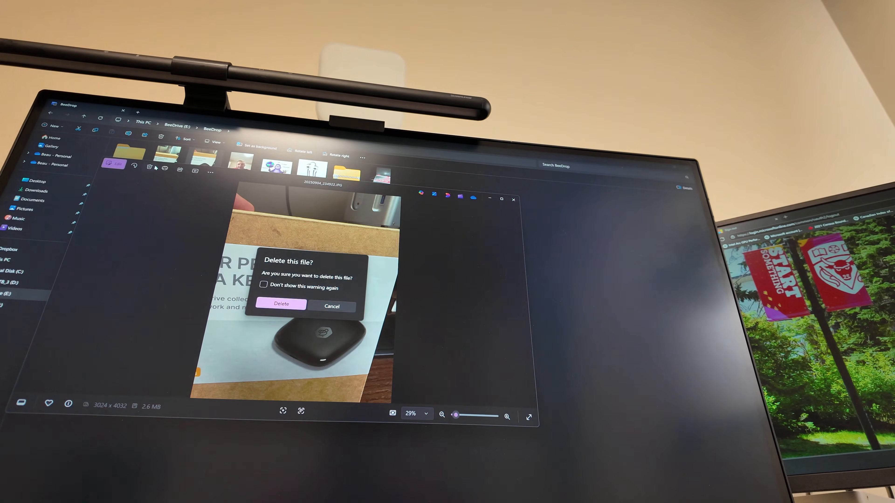
{"action": "left_click", "coordinate": [264, 285]}
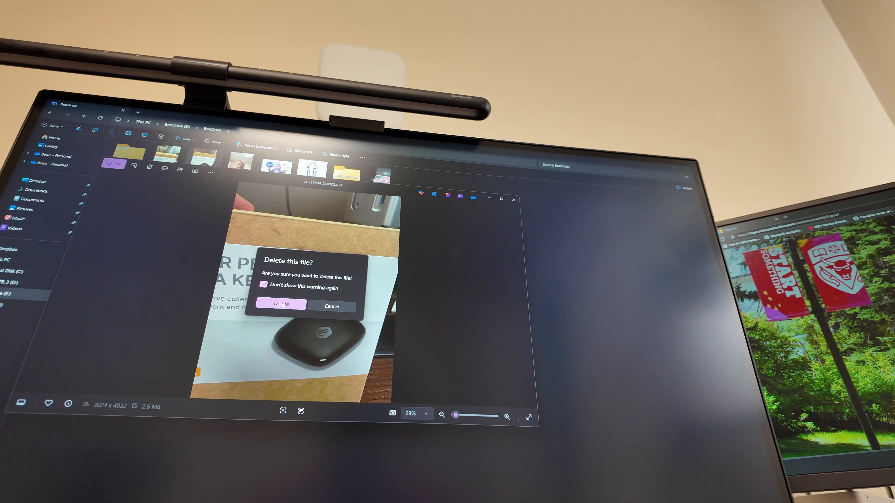
{"action": "left_click", "coordinate": [280, 304]}
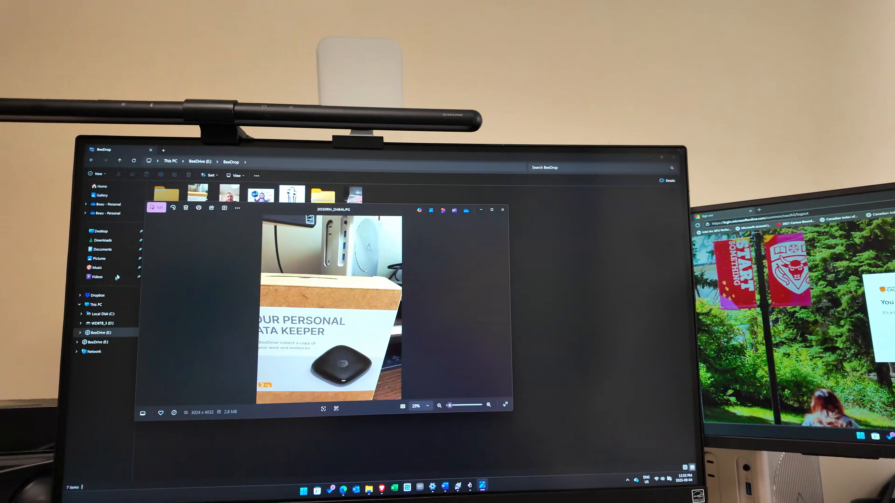
{"action": "left_click", "coordinate": [501, 210]}
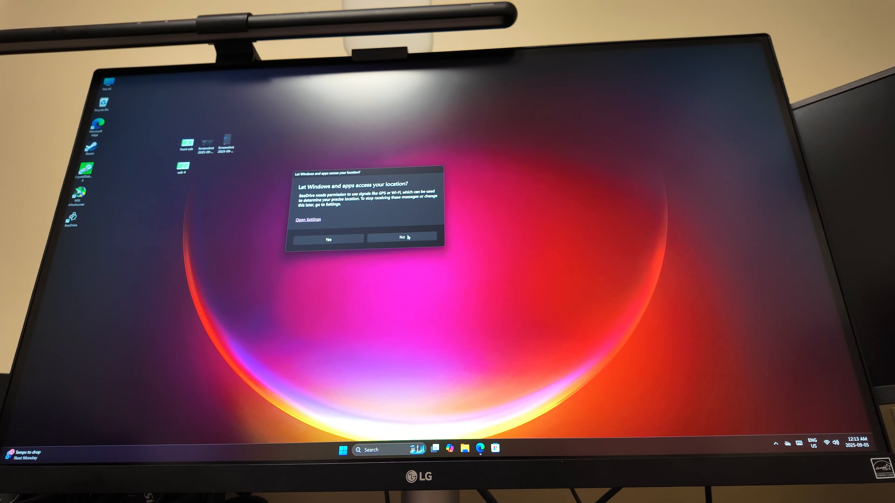
- Decline location access and sign in to the Synology account with email and password, skipping passkey
{"action": "left_click", "coordinate": [401, 237]}
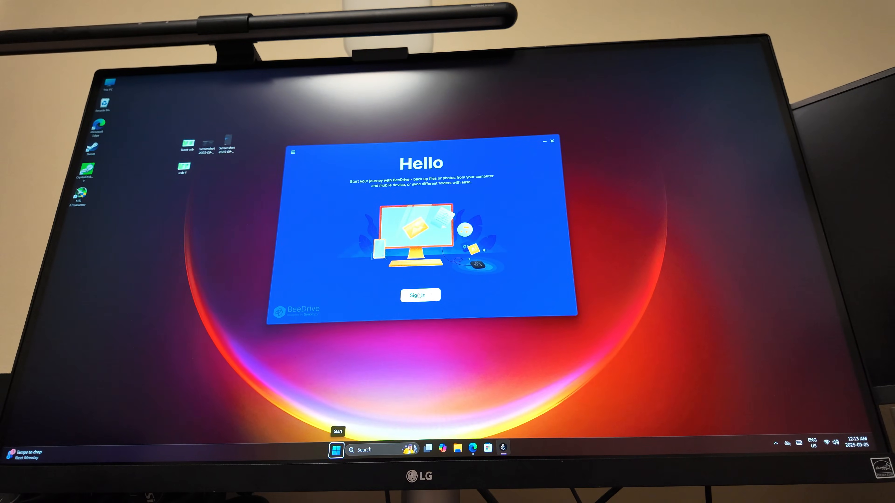
{"action": "left_click", "coordinate": [420, 295]}
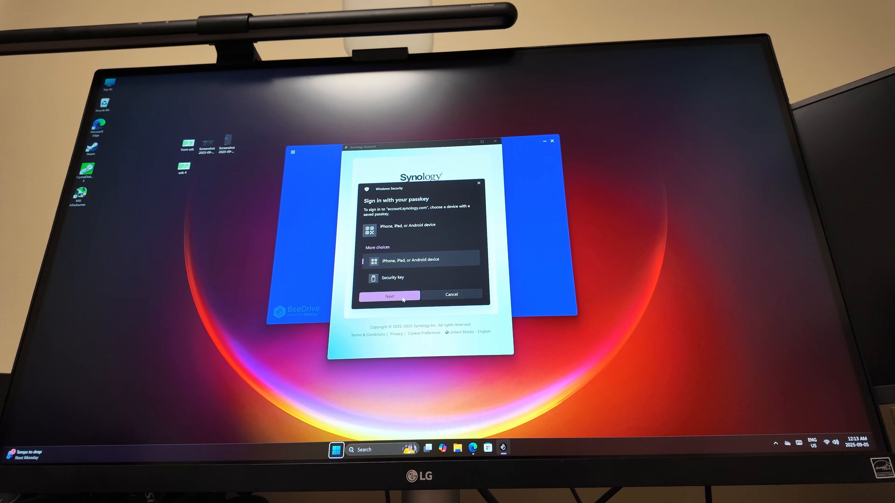
{"action": "left_click", "coordinate": [451, 295]}
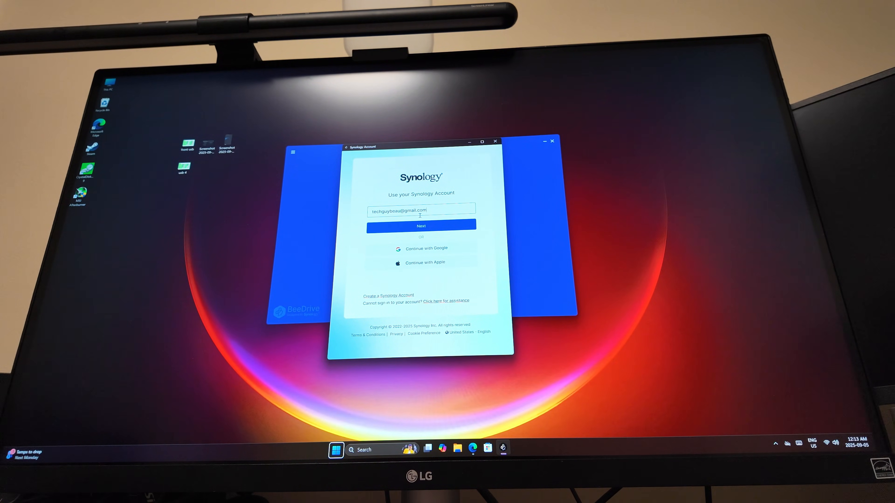
{"action": "left_click", "coordinate": [421, 226]}
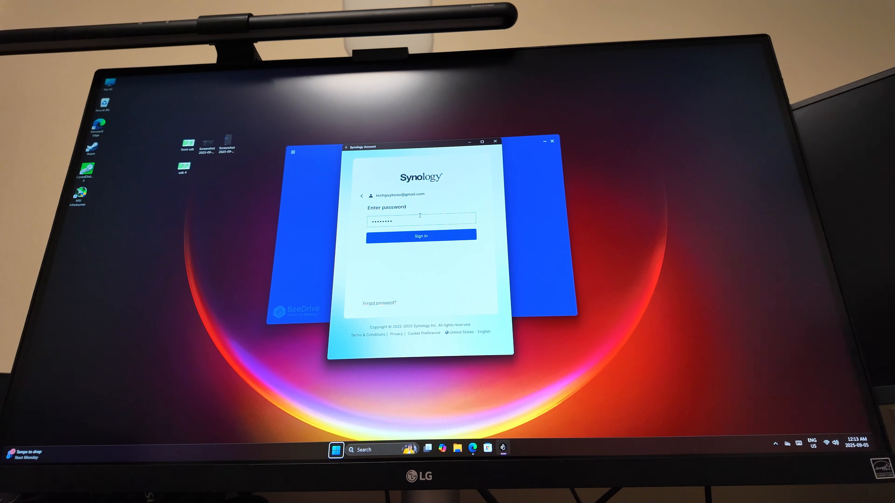
{"action": "left_click", "coordinate": [420, 236]}
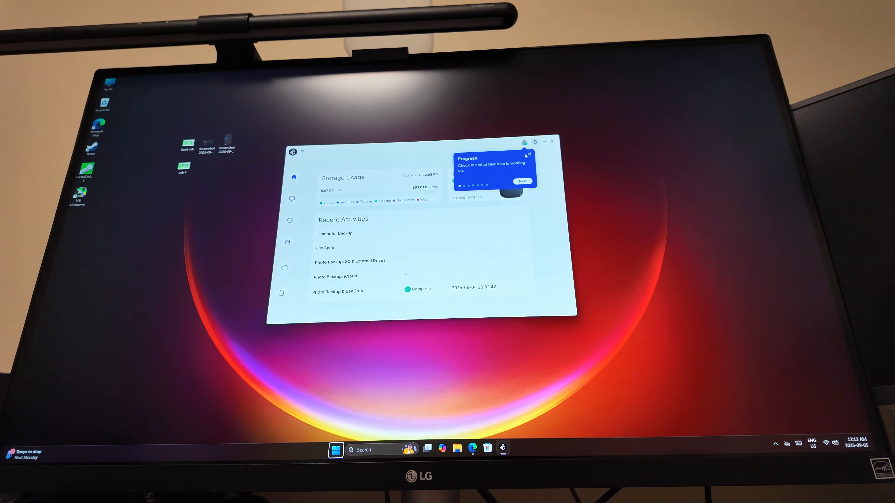
- Dismiss the Progress introduction tip so BeeDrive reports Healthy
{"action": "left_click", "coordinate": [523, 141]}
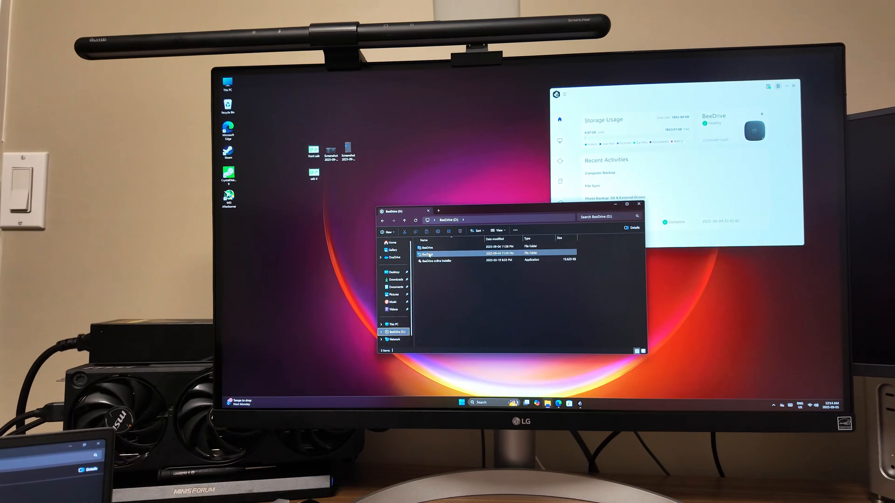
- Show the laptop's This PC view listing Local Disk (C:) and WD8TB_3 (D:)
{"action": "double_click", "coordinate": [426, 254]}
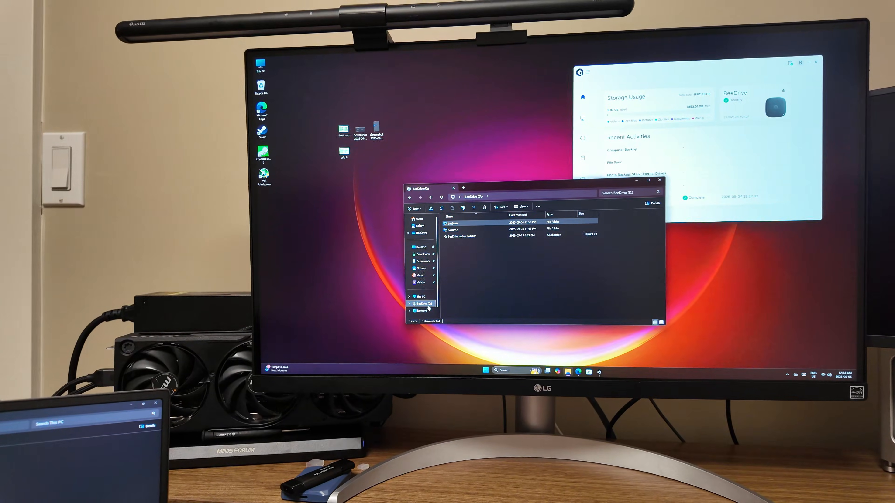
{"action": "left_click", "coordinate": [422, 296]}
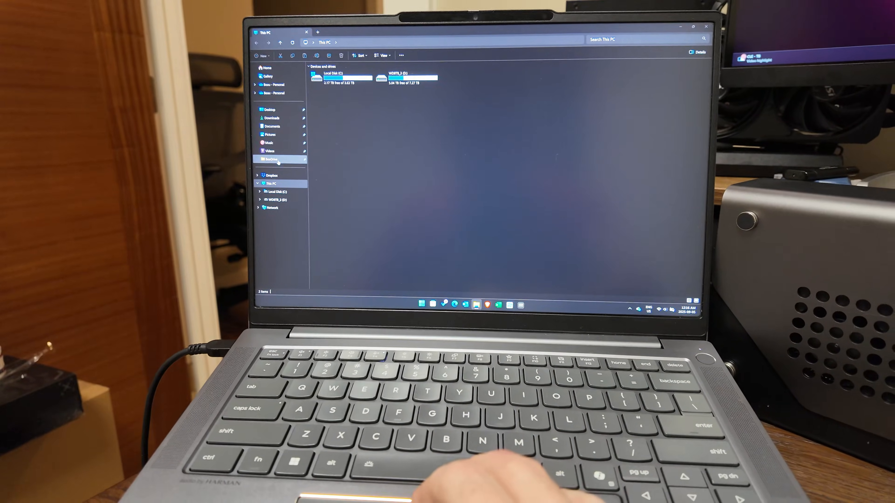
- Create a new folder named test on the BeeDrive drive
{"action": "left_click", "coordinate": [272, 159]}
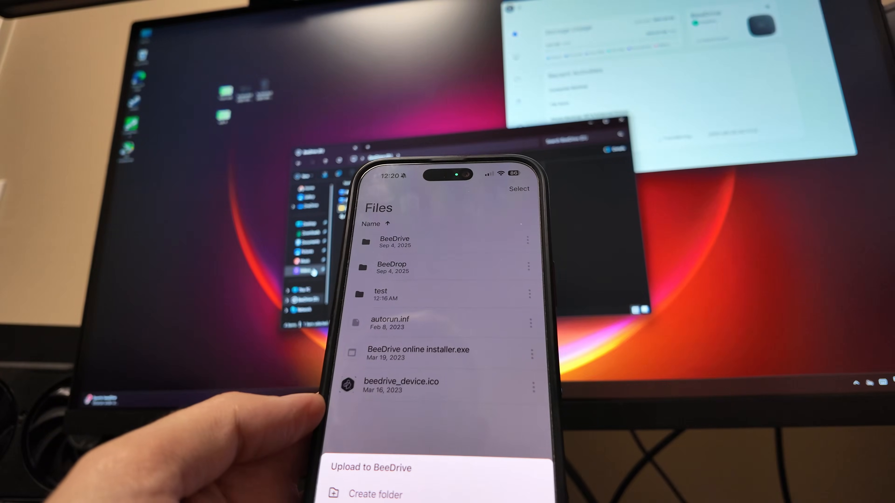
- Create folder 'test 2' from the iPhone and view the empty test folder on the PC
{"action": "left_click", "coordinate": [375, 494]}
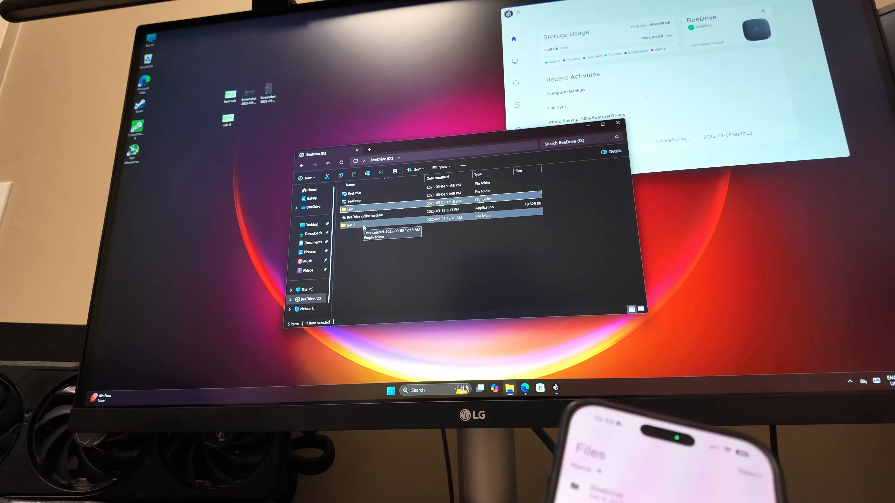
{"action": "double_click", "coordinate": [351, 225]}
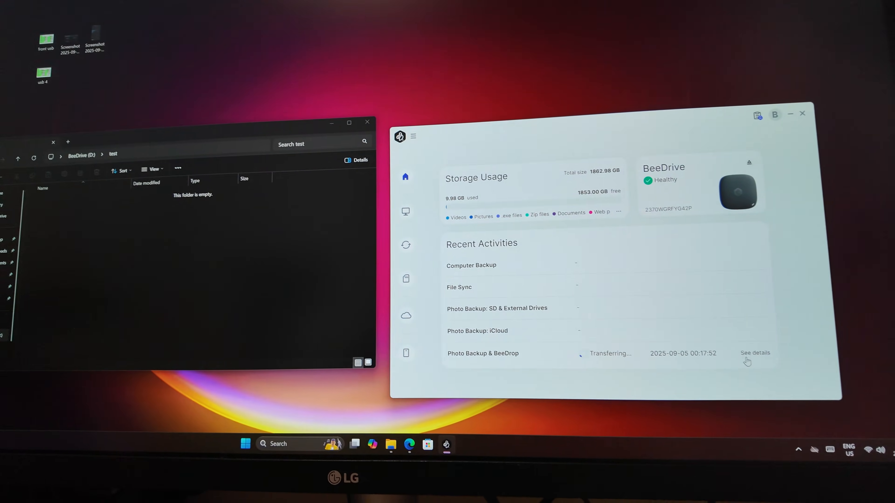
- View details of the iPhone's BeeDrop task transferring into D:\BeeDrop
{"action": "left_click", "coordinate": [755, 353]}
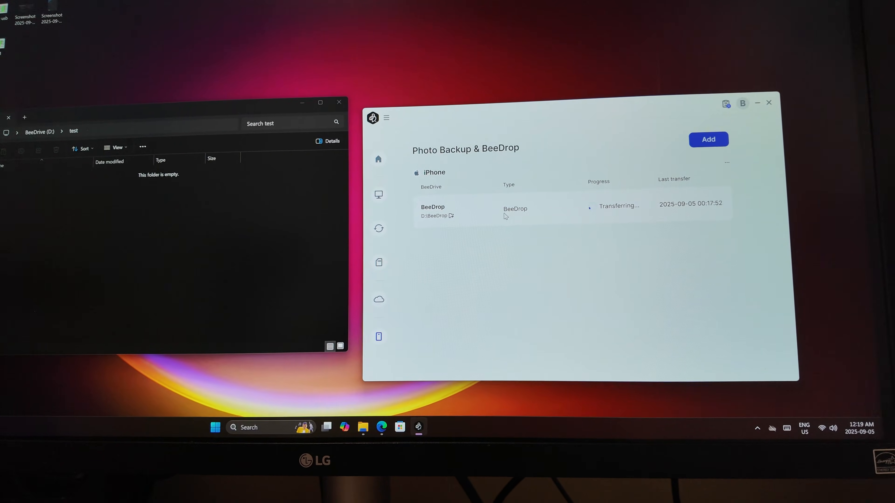